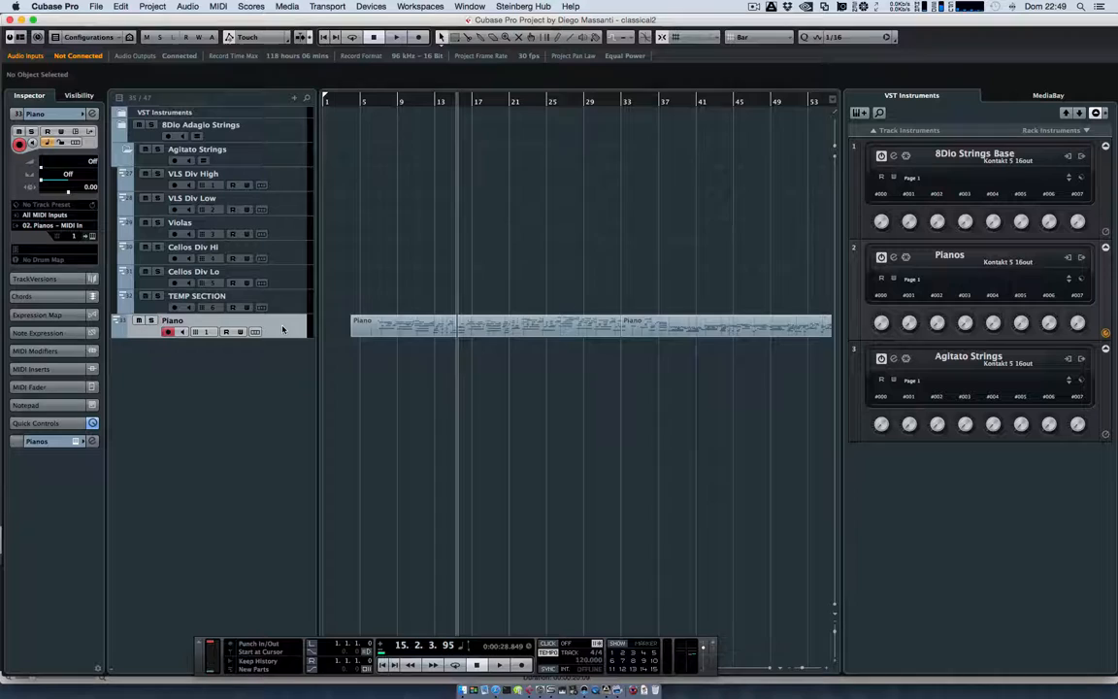
mouse_move(367, 116)
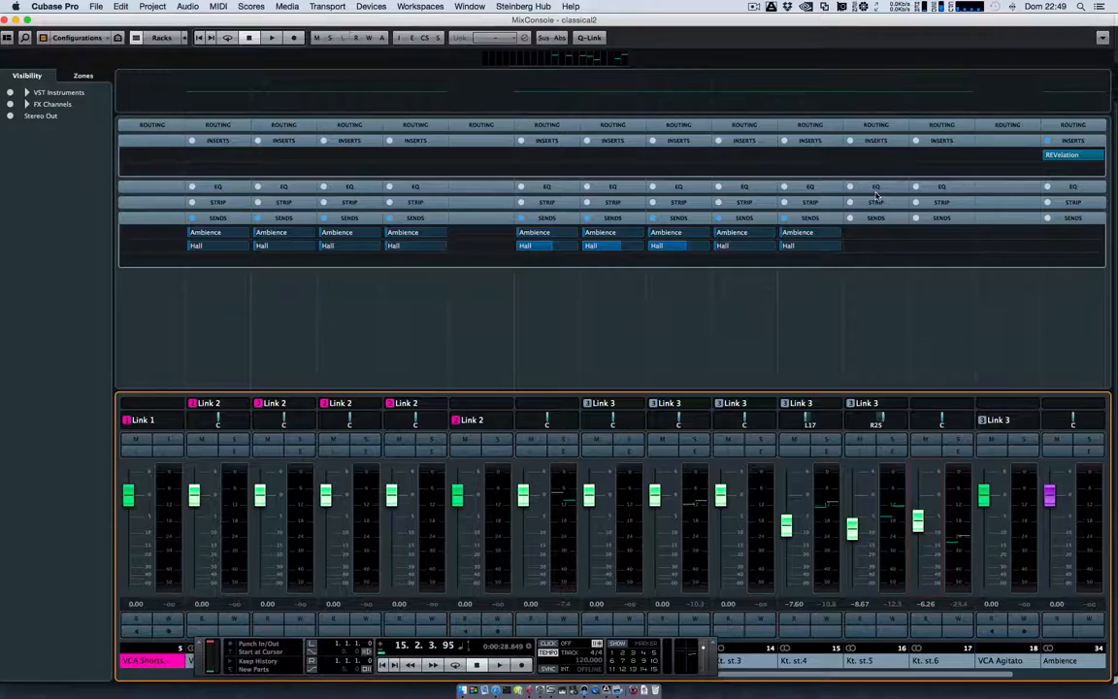
mouse_move(776, 90)
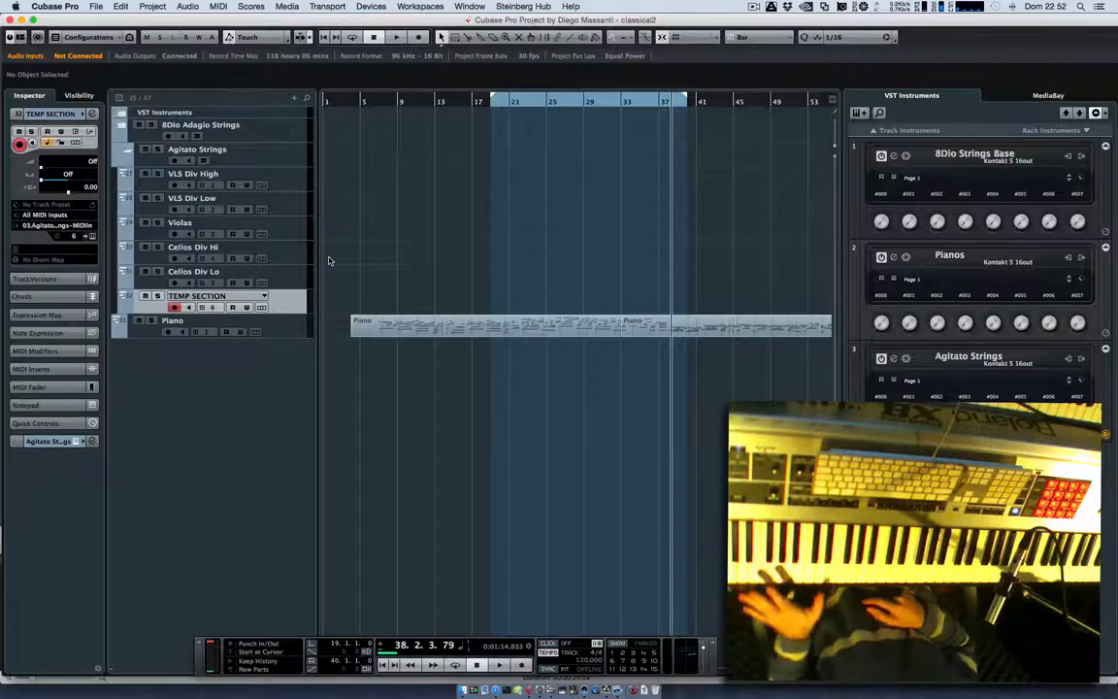
mouse_move(304, 227)
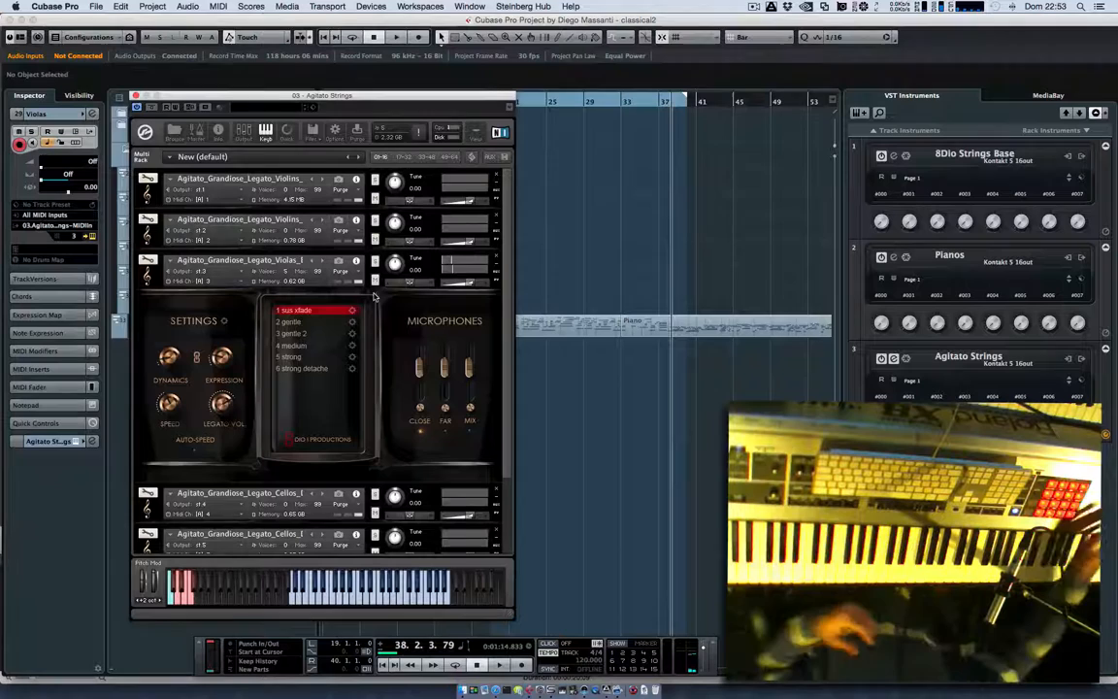
mouse_move(191, 117)
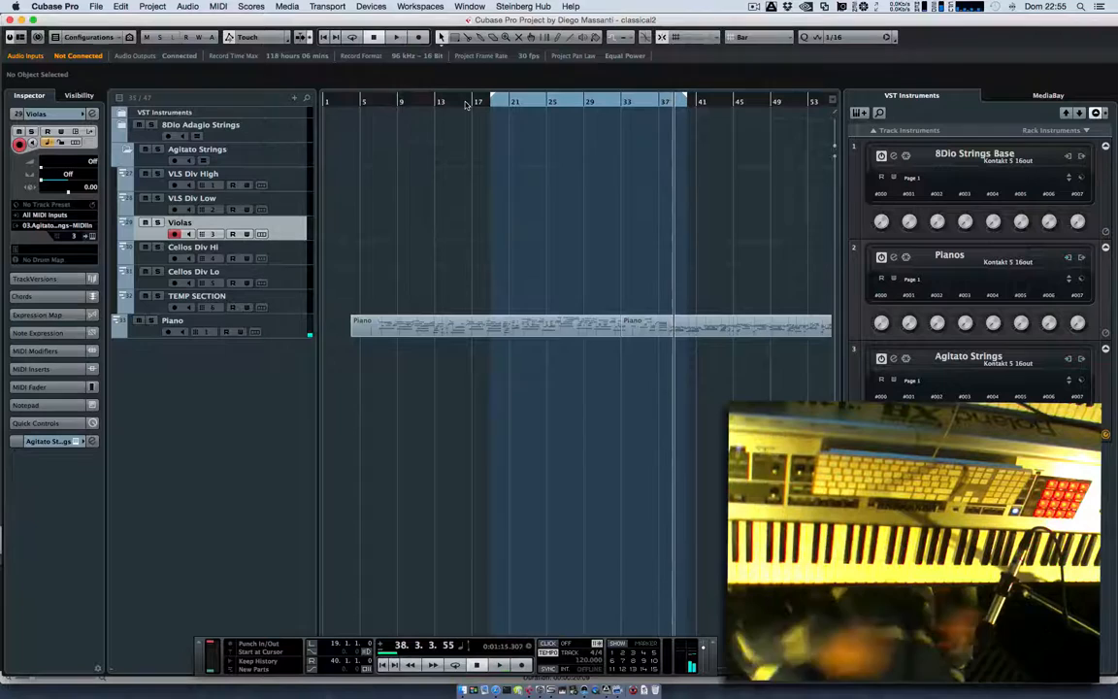
Step: Record-enable the Violas track with the locators set around bars 17–37
left_click(396, 37)
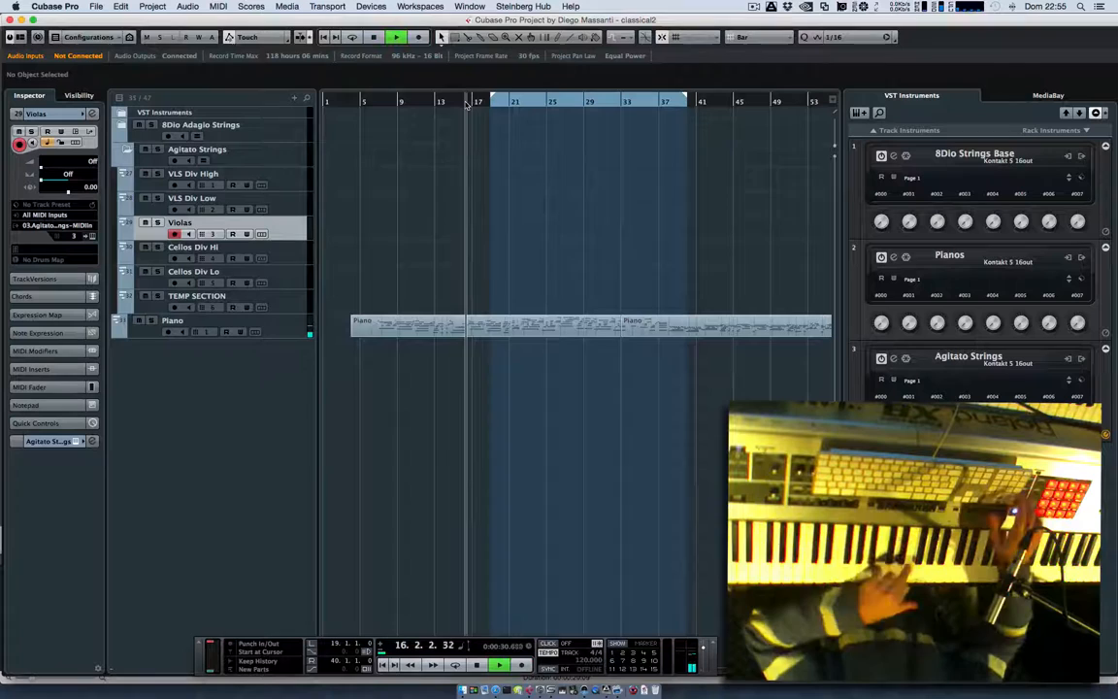
left_click(179, 222)
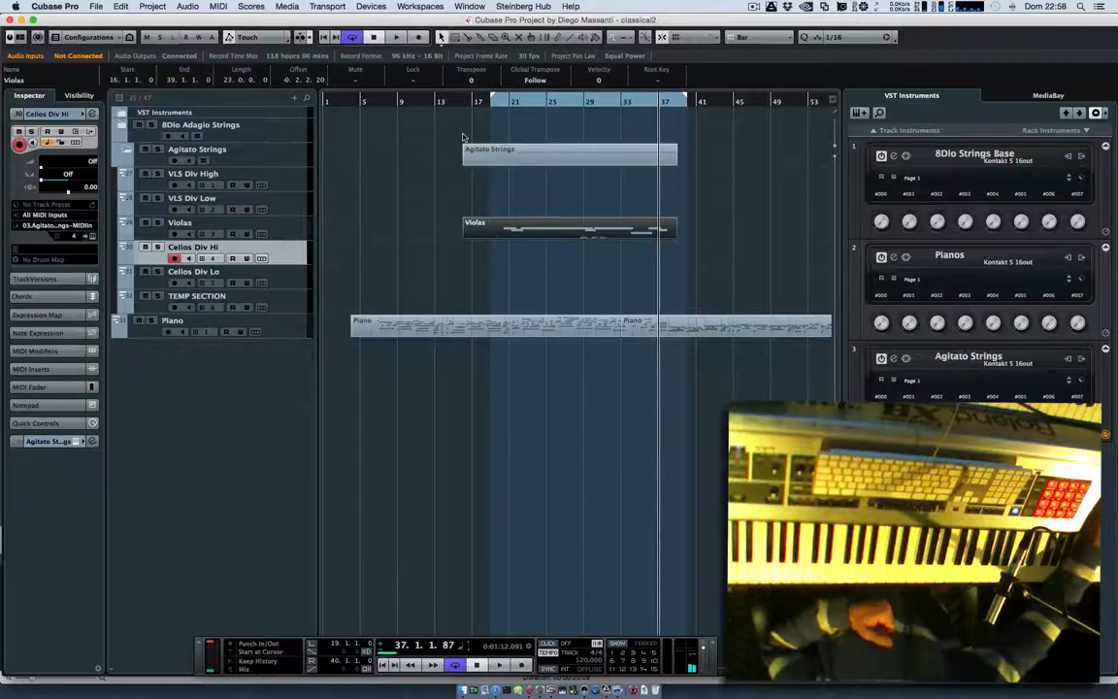
left_click(395, 36)
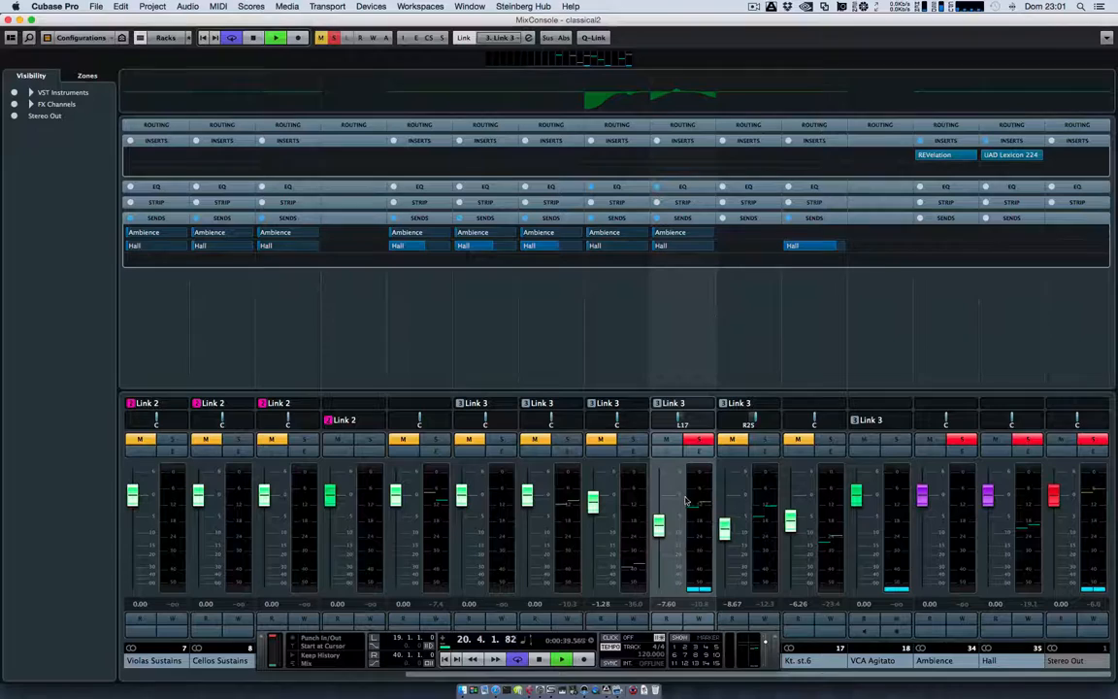
Step: Add Ambience and Hall FX channel sends to the string channels' Sends rack
left_click(666, 524)
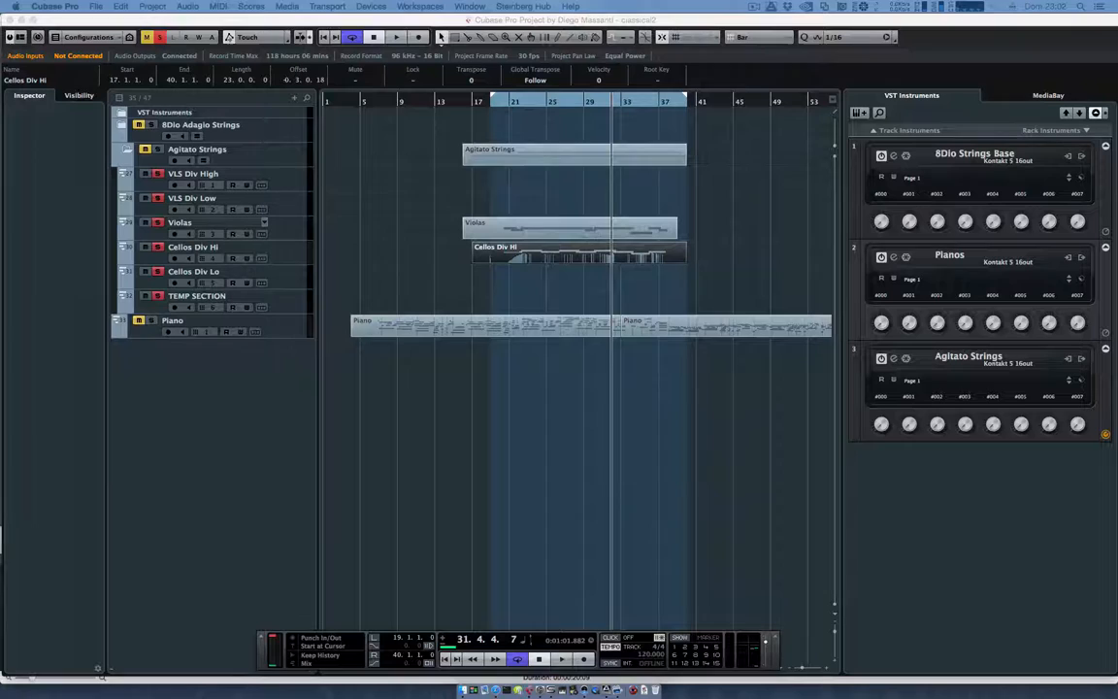
left_click(194, 271)
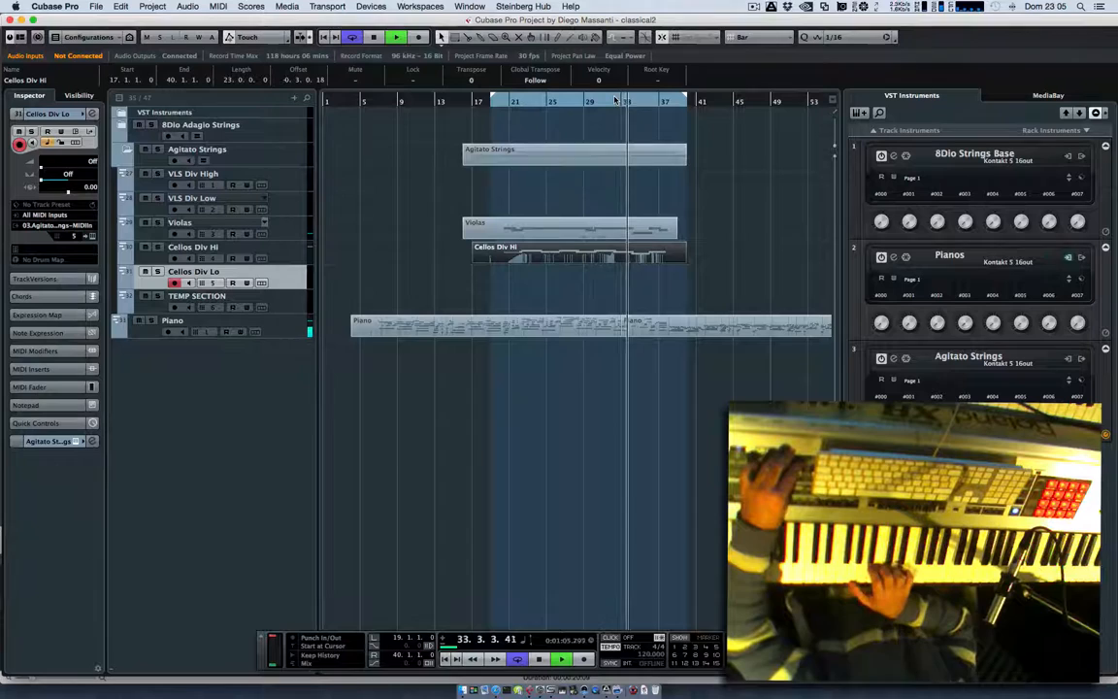
left_click(396, 37)
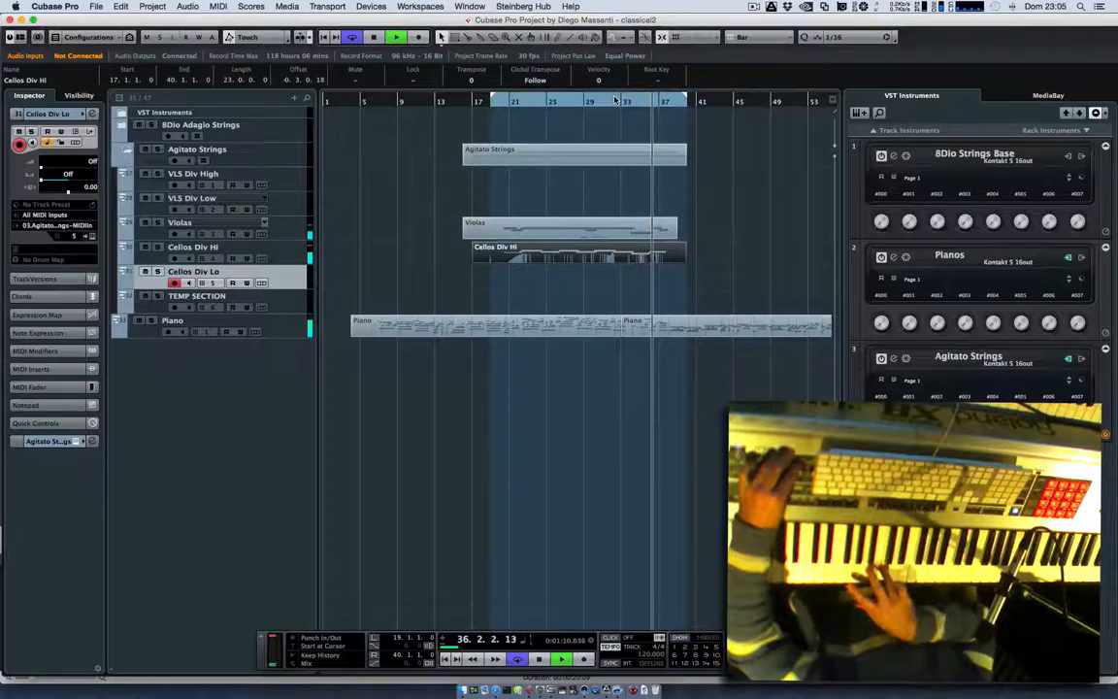
left_click(419, 37)
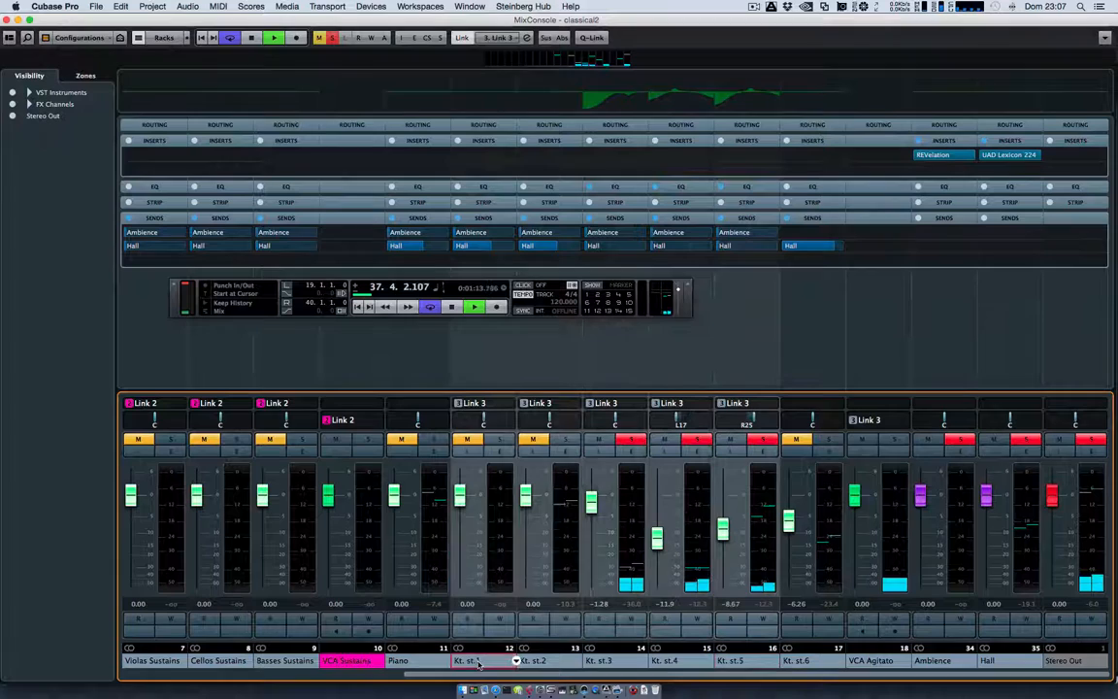
Step: Open the Add Group Channel Track dialog for the Kt. st. string channels
right_click(475, 660)
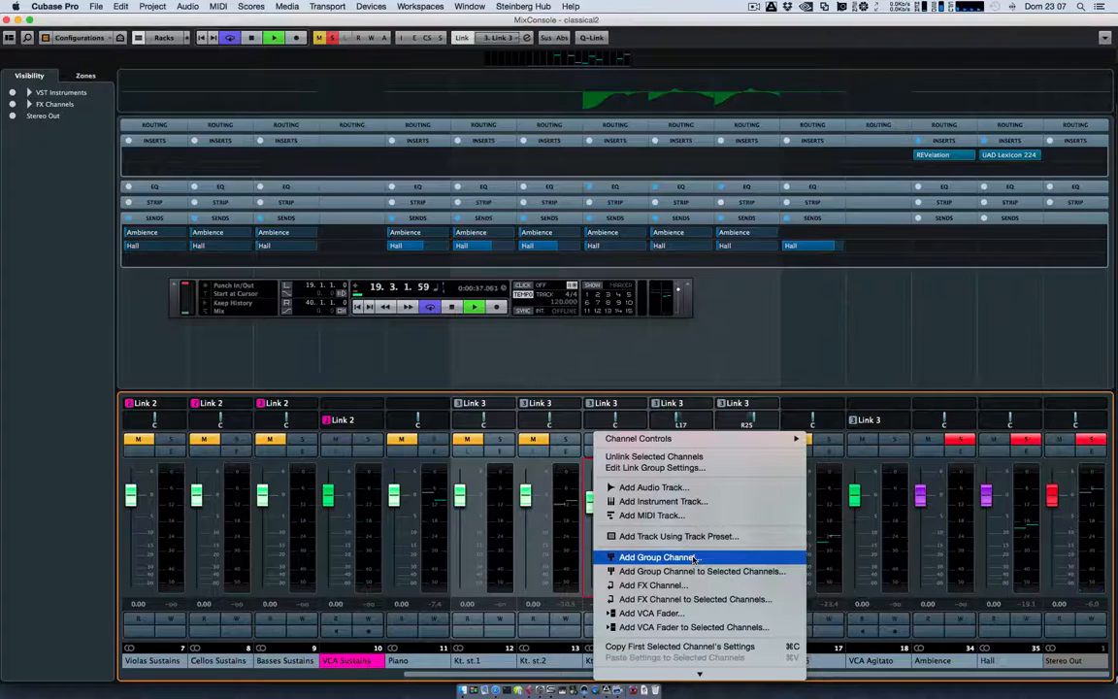
left_click(657, 556)
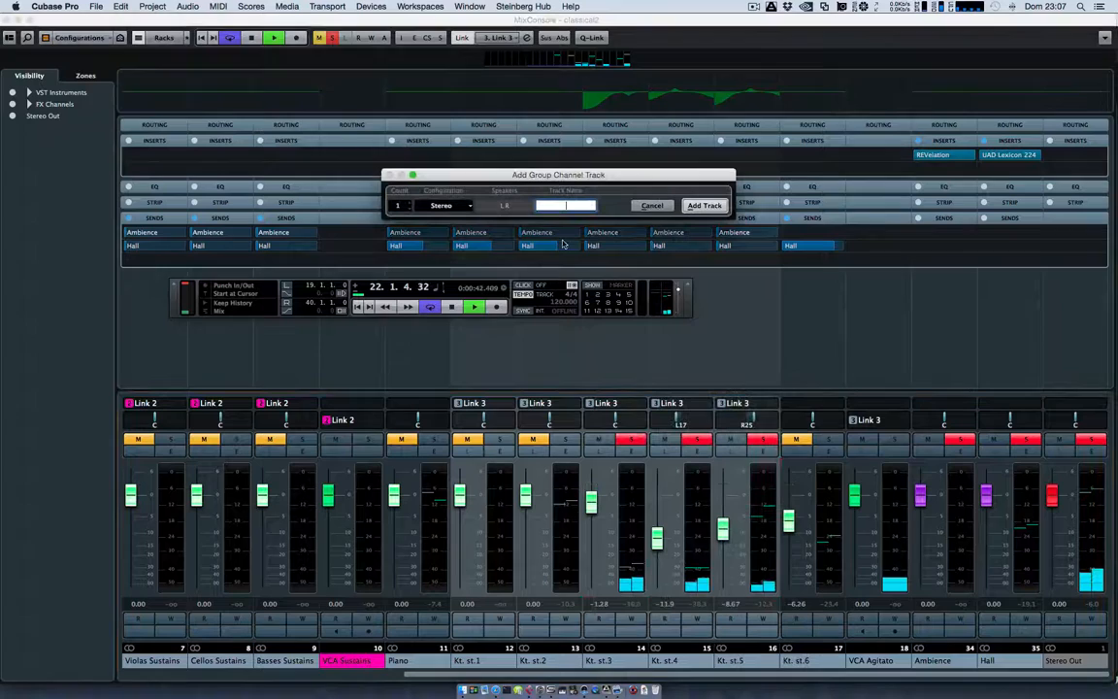
left_click(705, 205)
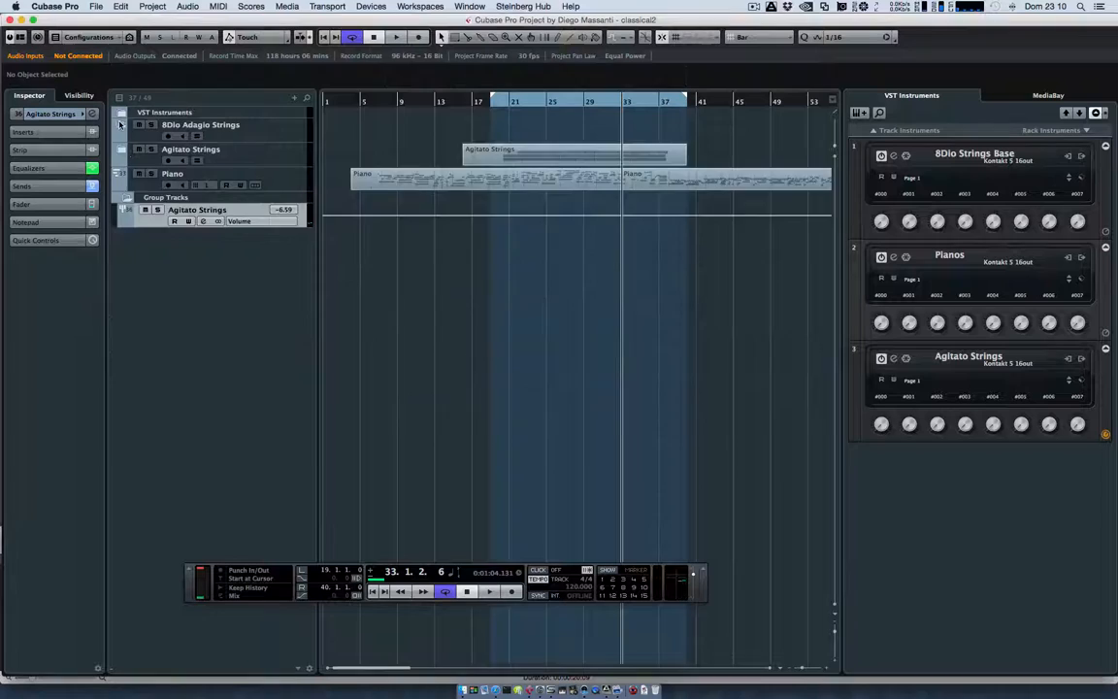
left_click(122, 124)
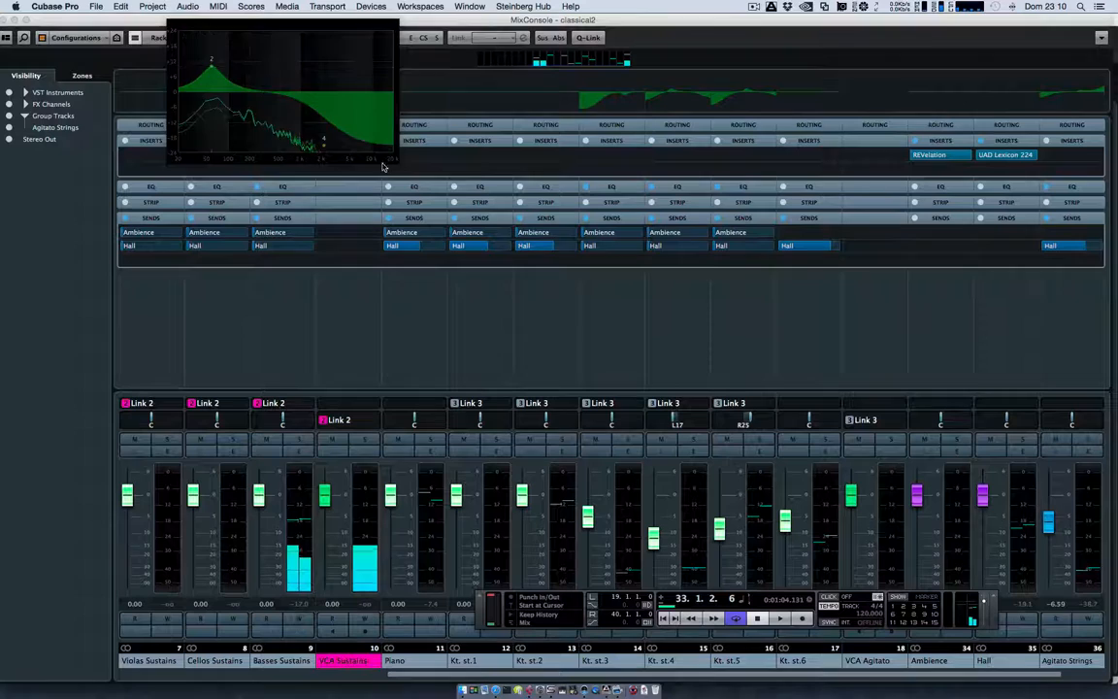
Step: Display the Basses Sustains EQ curve thumbnail showing its rolled-off high end
left_click_drag(265, 490, 265, 511)
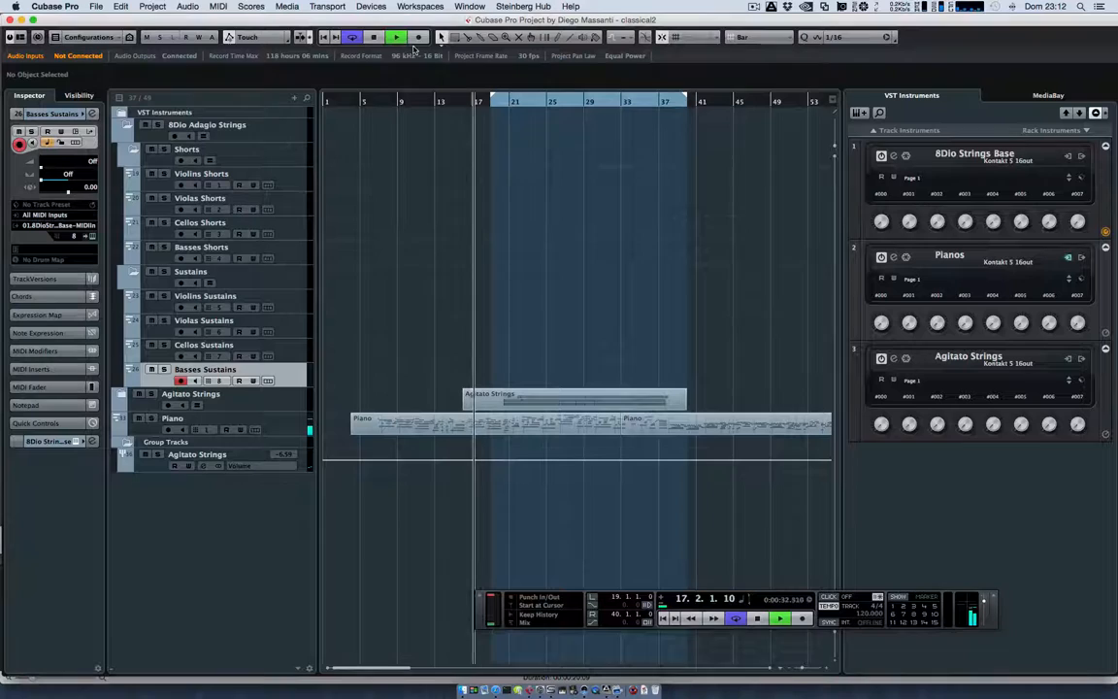
left_click(418, 37)
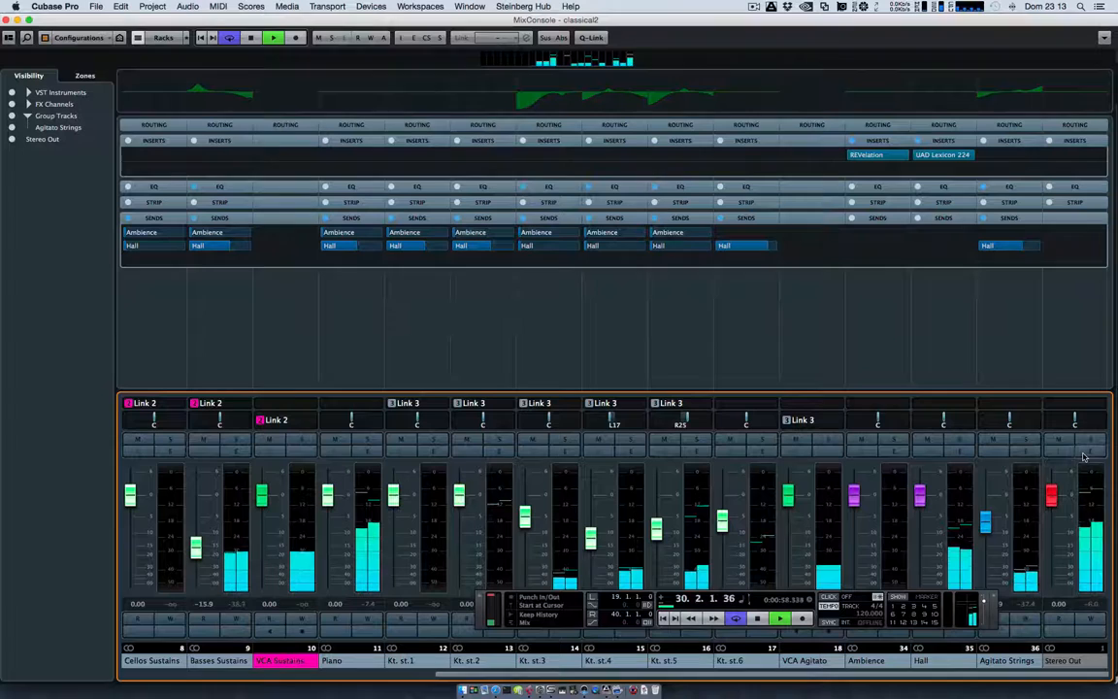
Step: Open the UAD Lexicon 224 plug-in window on the Hall channel
left_click(941, 154)
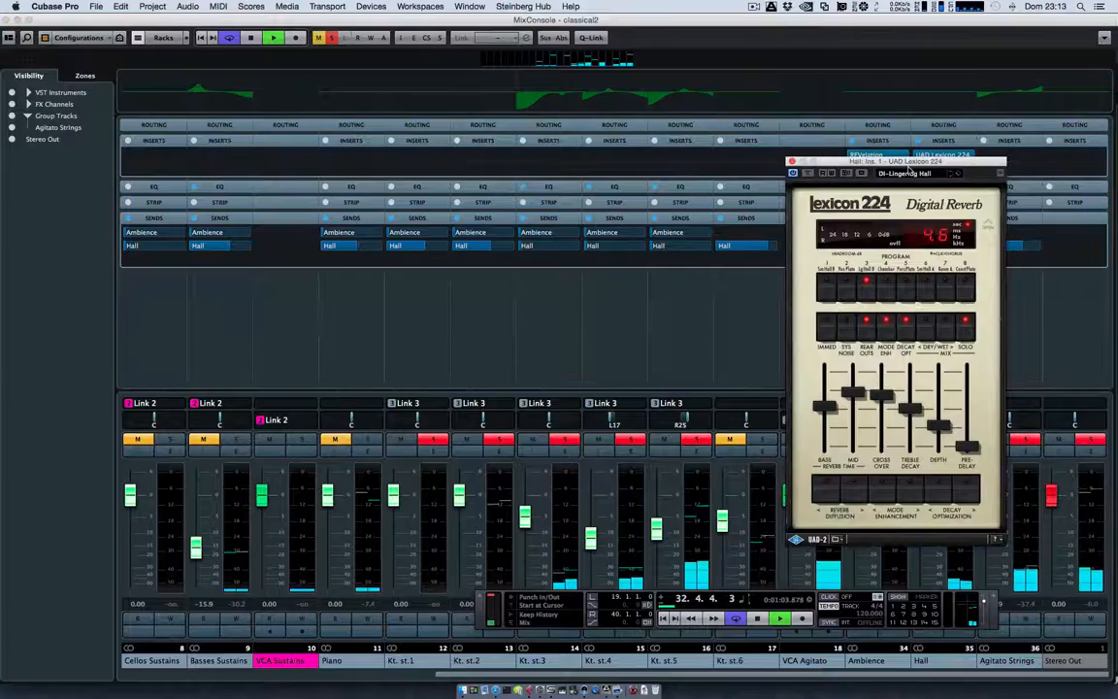